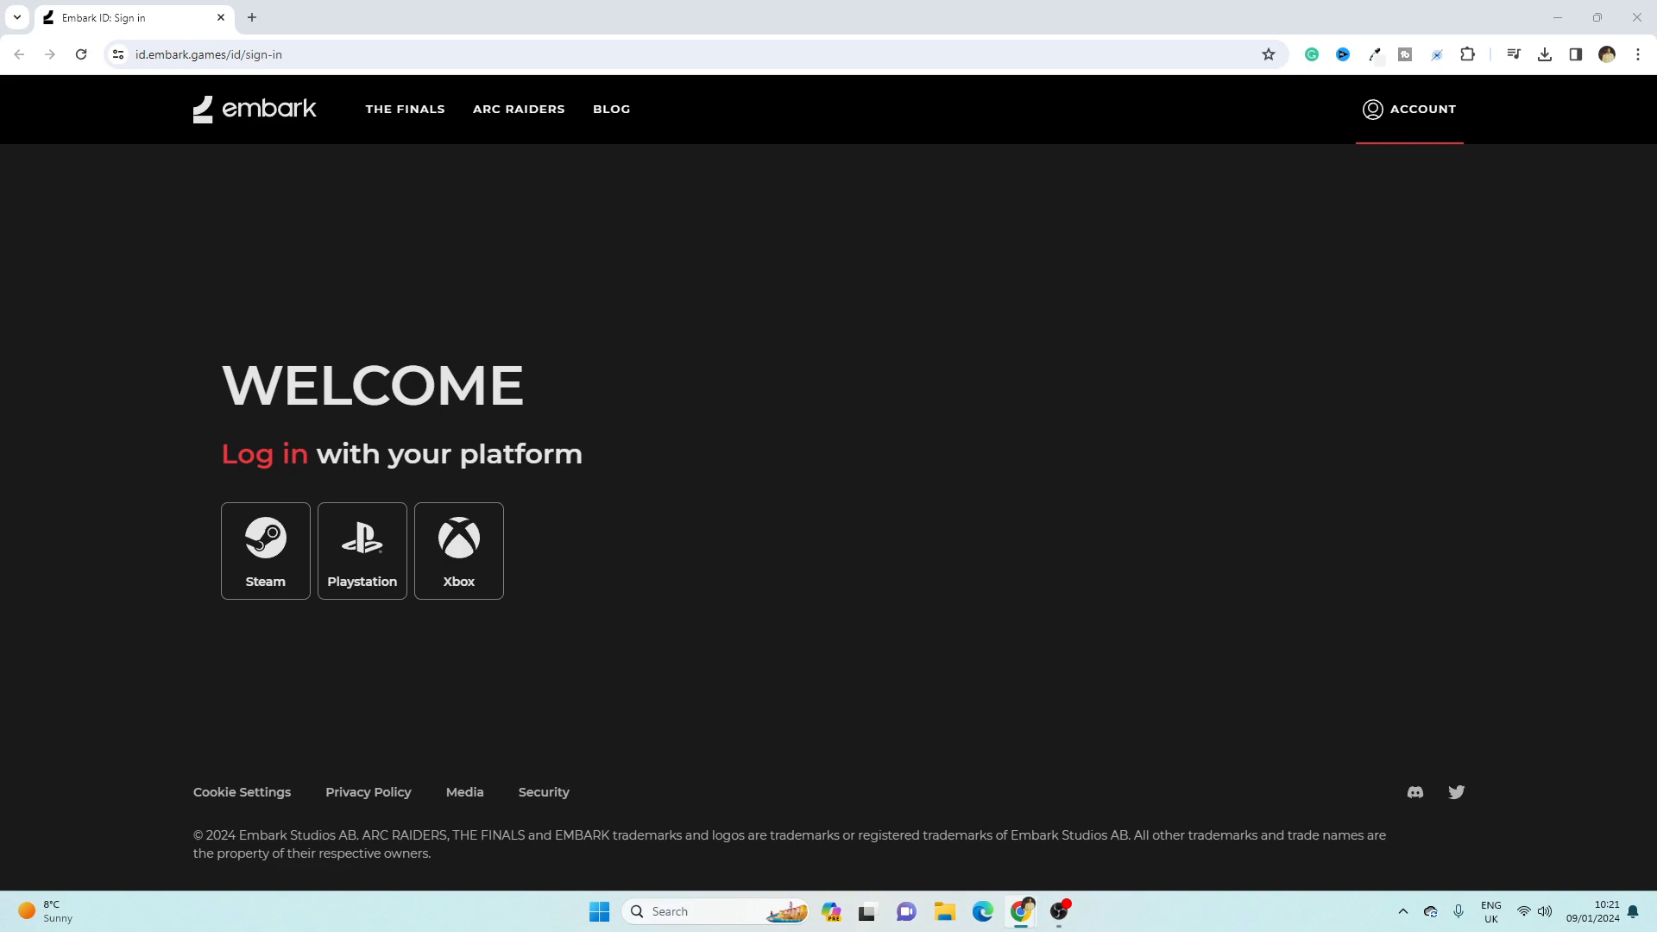
{"action": "mouse_move", "coordinate": [964, 428]}
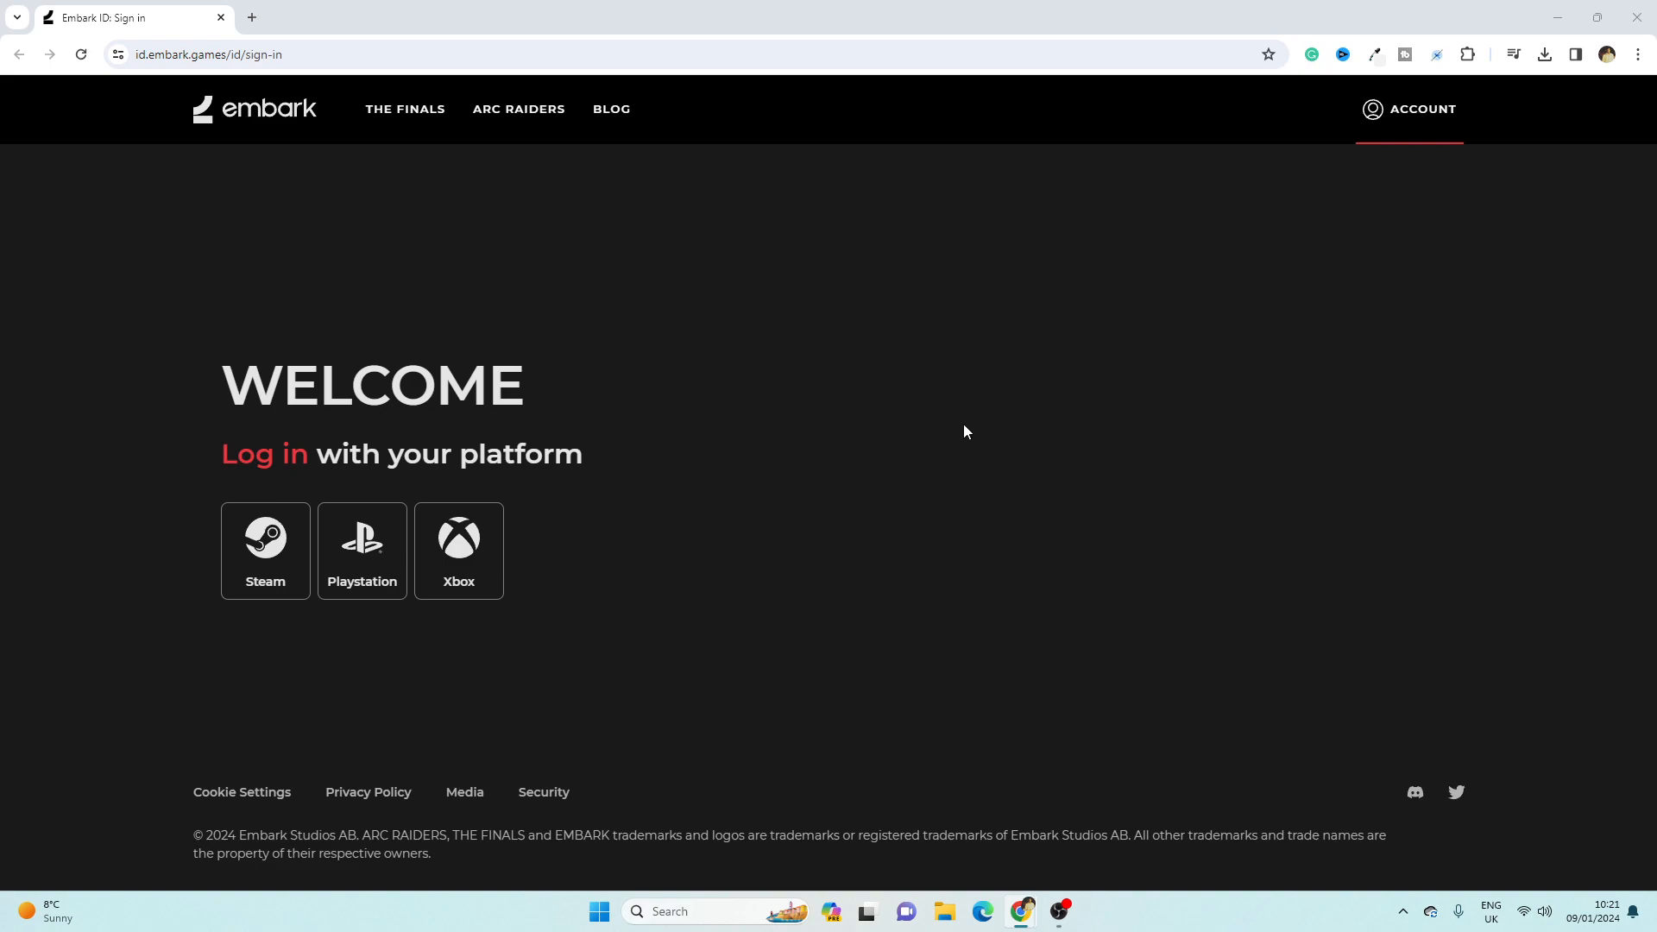
{"action": "mouse_move", "coordinate": [946, 428]}
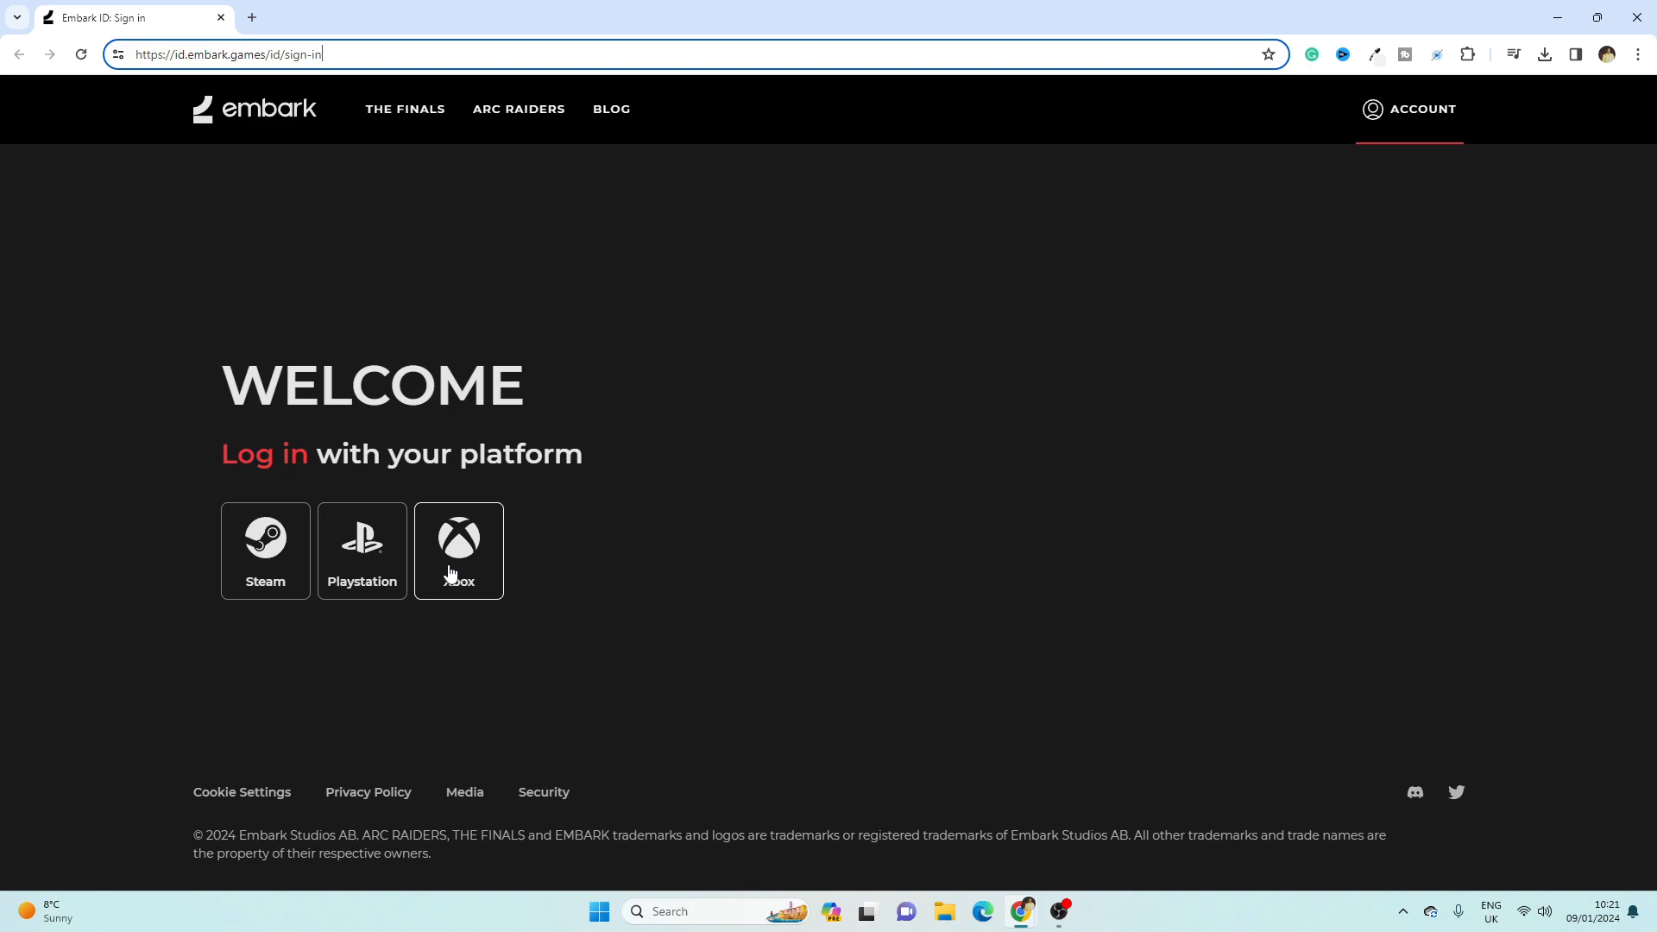
{"action": "mouse_move", "coordinate": [368, 560]}
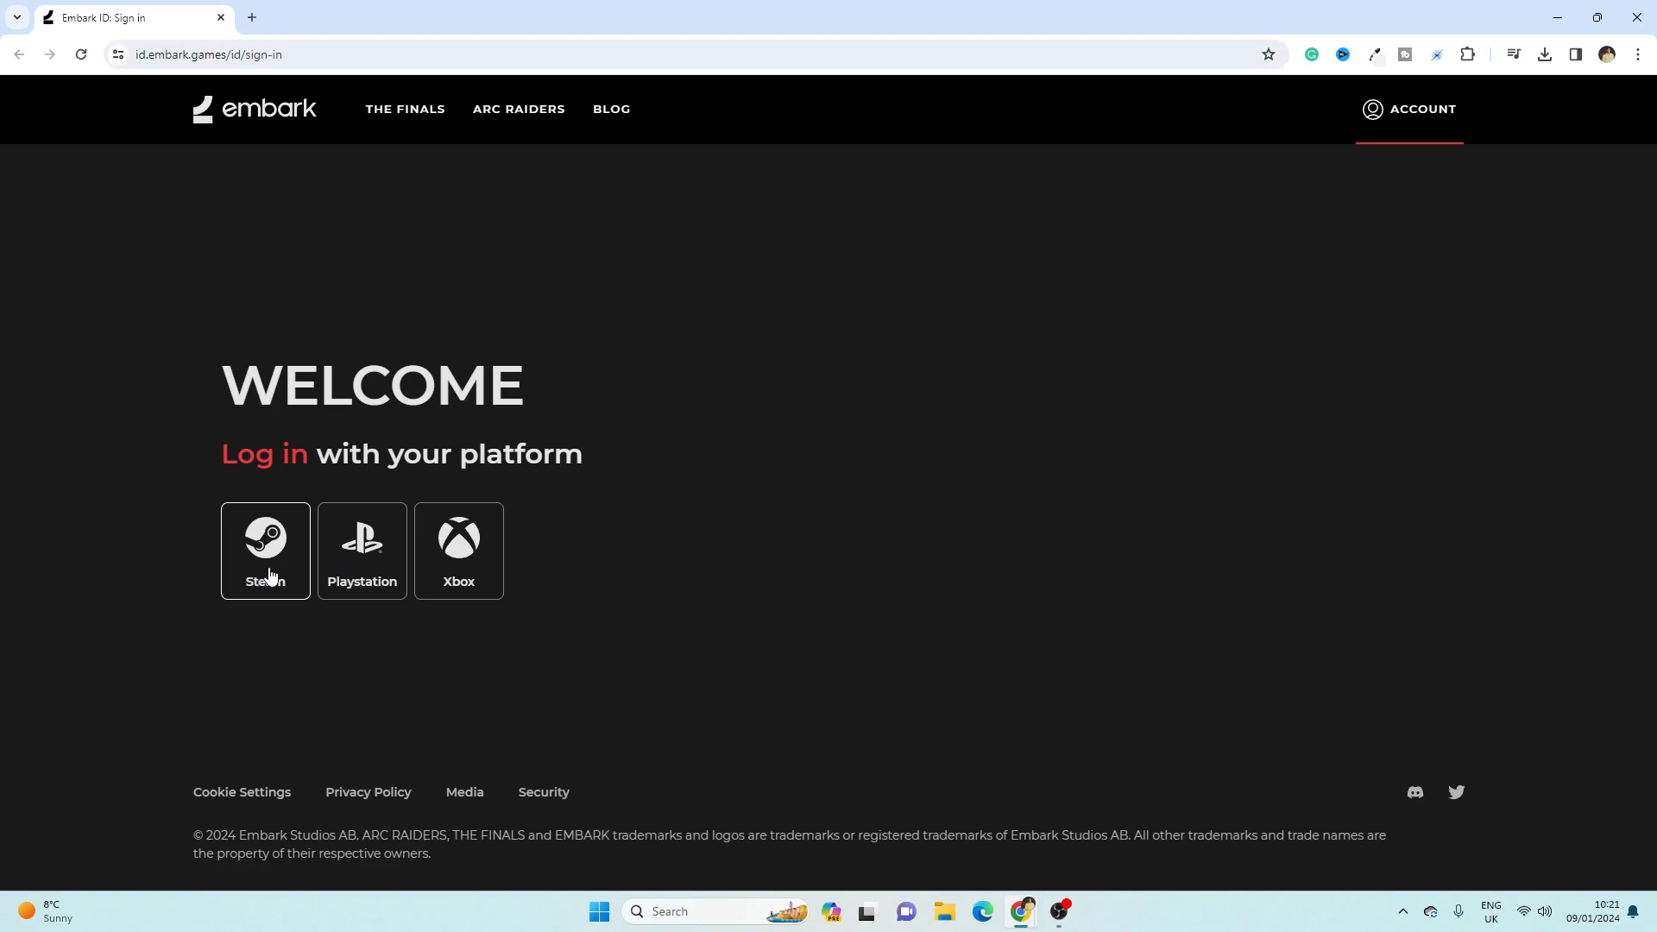
Choose Steam as the login method on the Embark ID welcome page.
{"action": "left_click", "coordinate": [266, 551]}
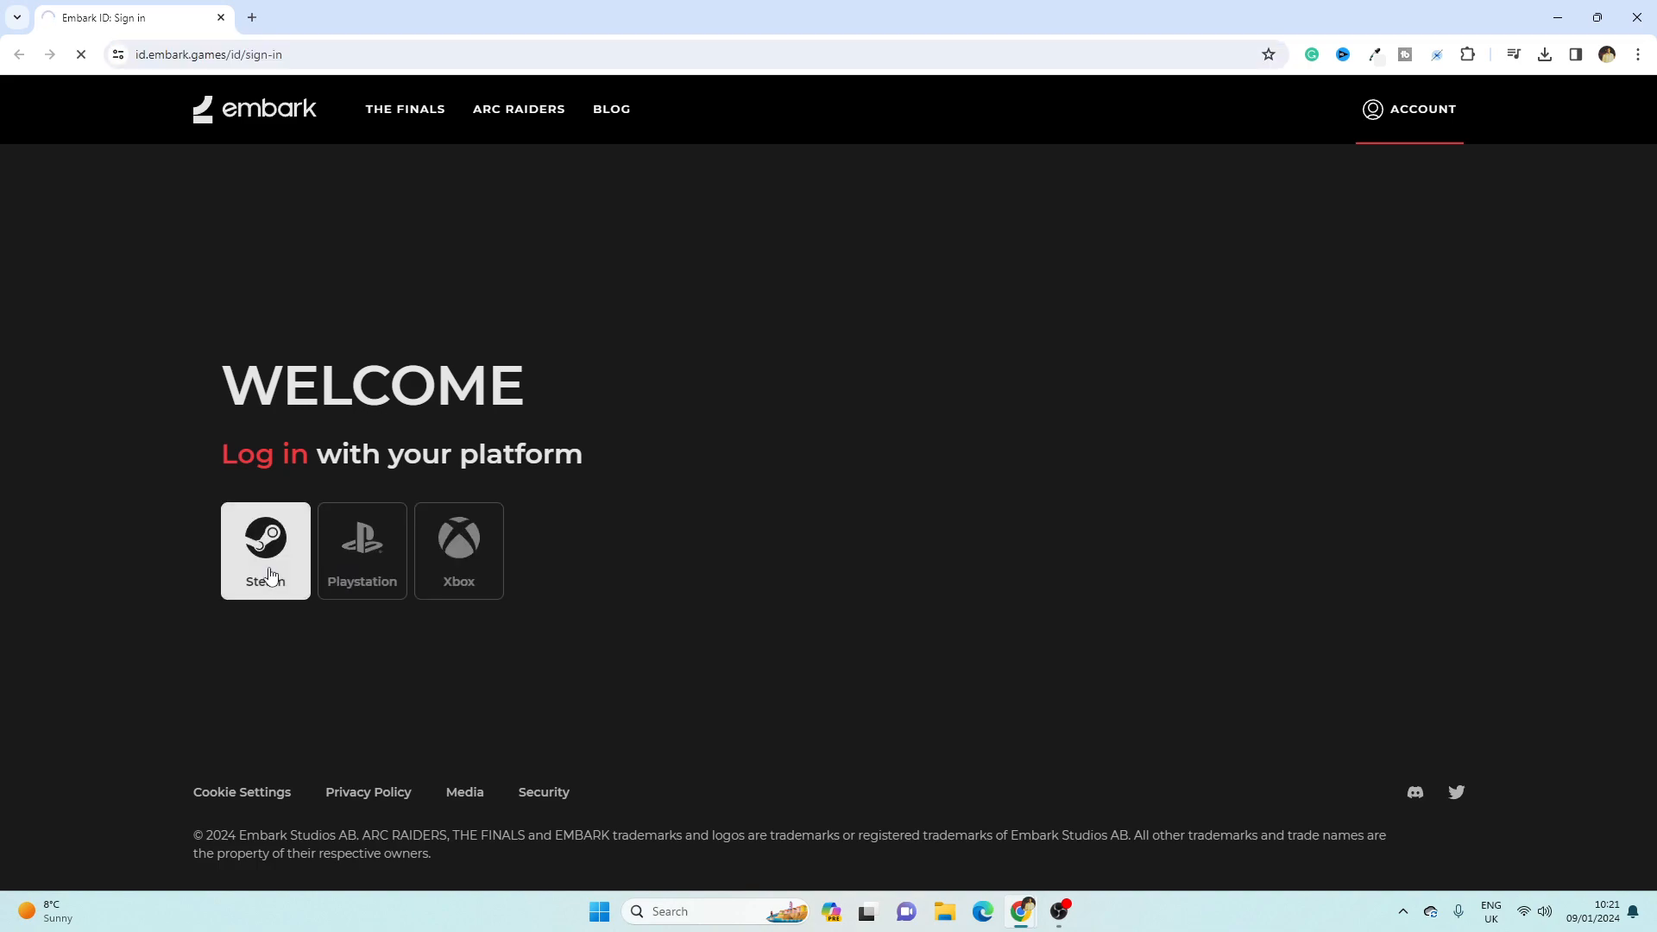
Approve the Steam OpenID sign-in so the Embark ID profile loads as logged in.
{"action": "left_click", "coordinate": [266, 550]}
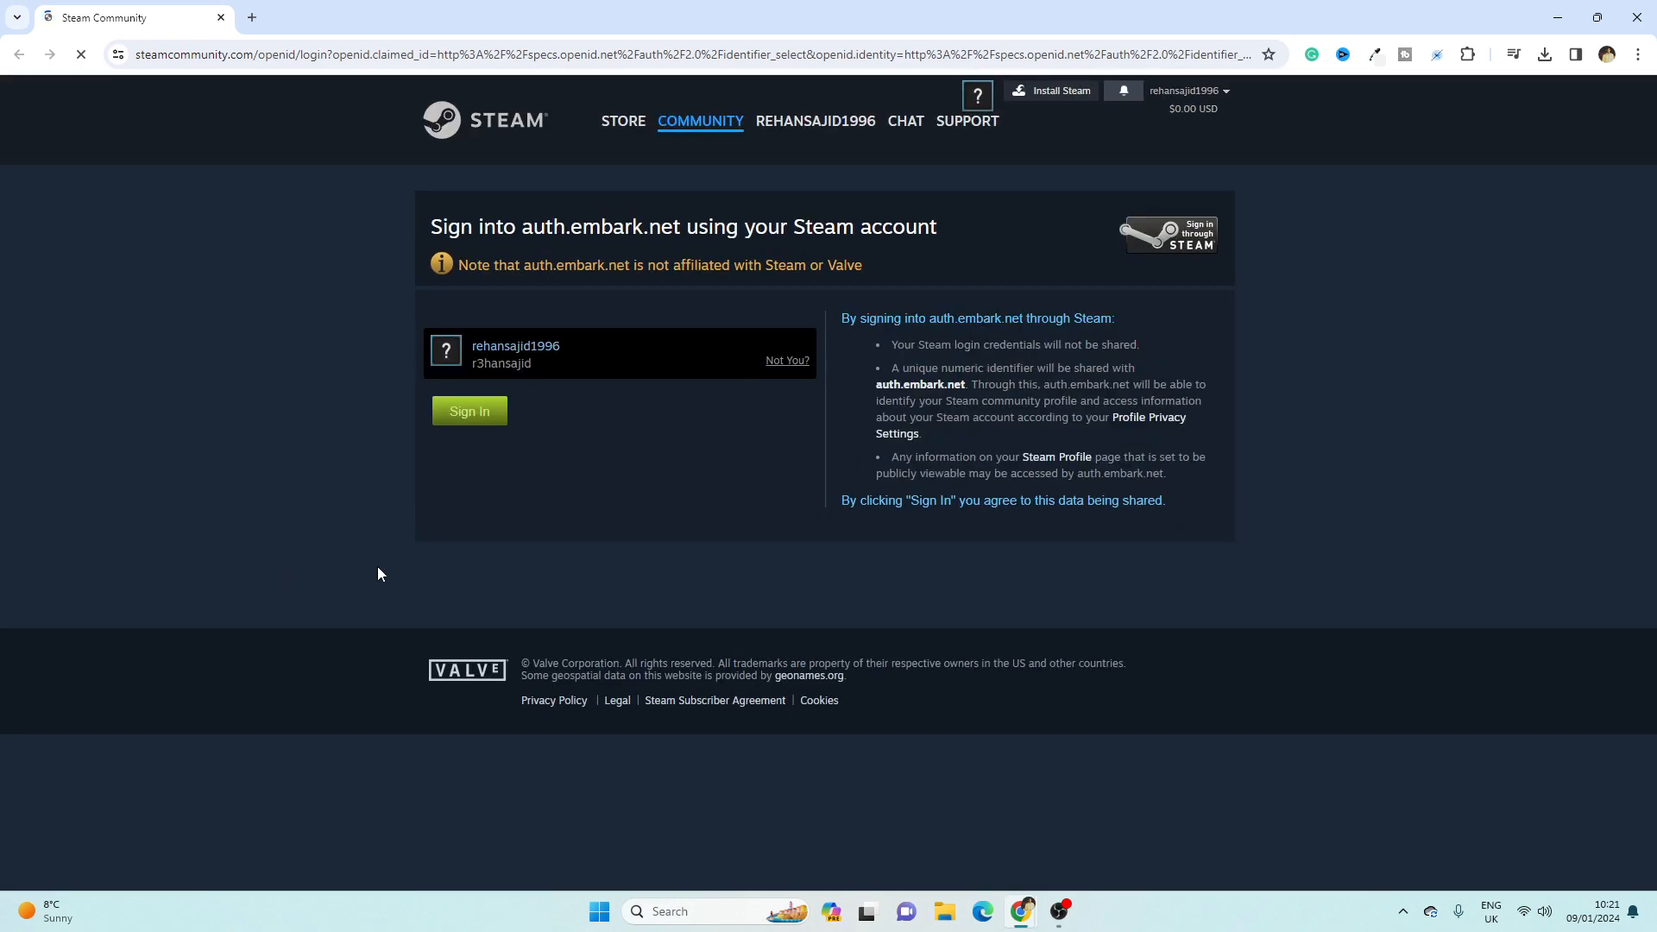
{"action": "mouse_move", "coordinate": [658, 456]}
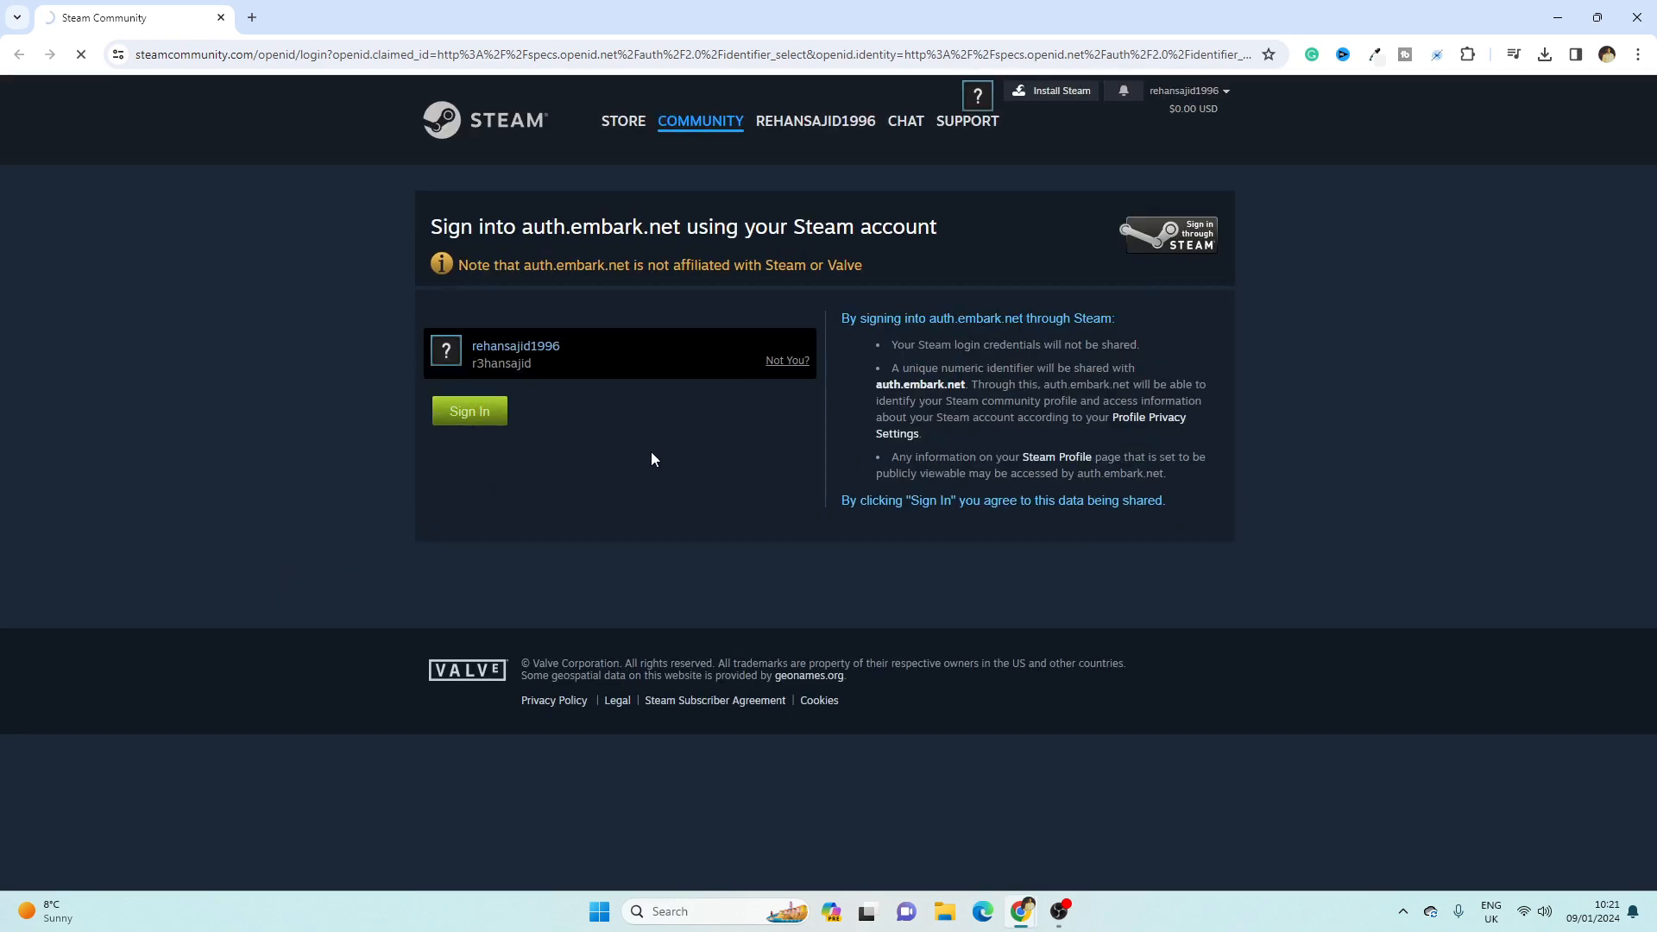
{"action": "left_click", "coordinate": [468, 411]}
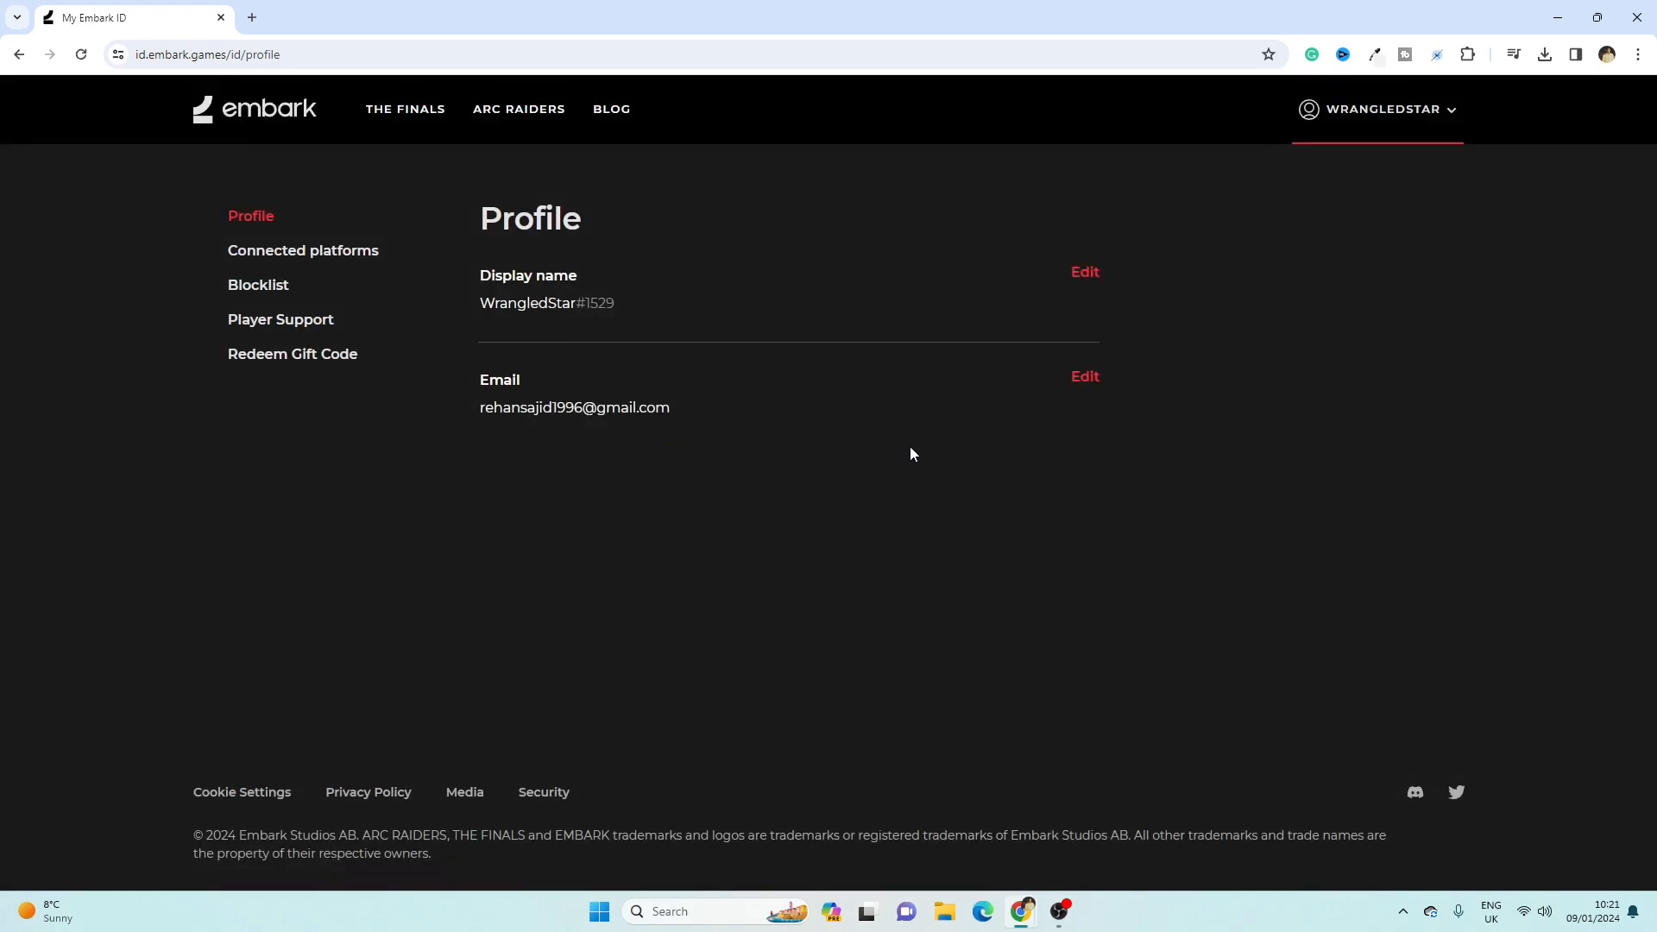
{"action": "mouse_move", "coordinate": [337, 259]}
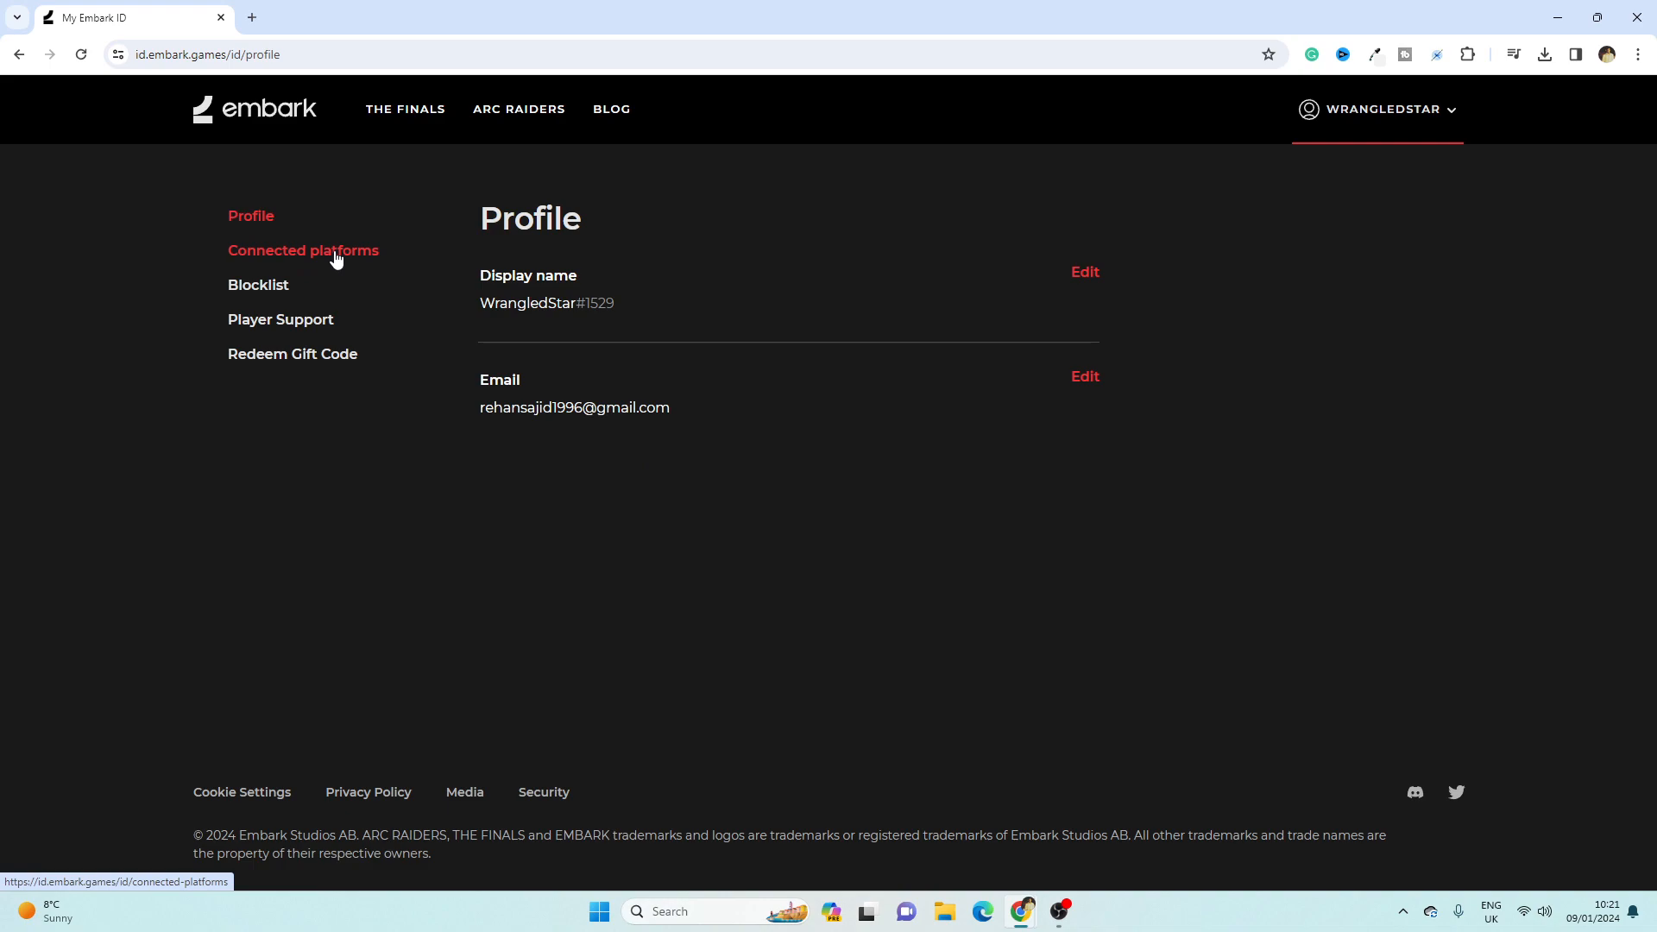
Show the Connected platforms settings with Steam linked and Xbox, PlayStation, Twitch unlinked.
{"action": "left_click", "coordinate": [304, 250]}
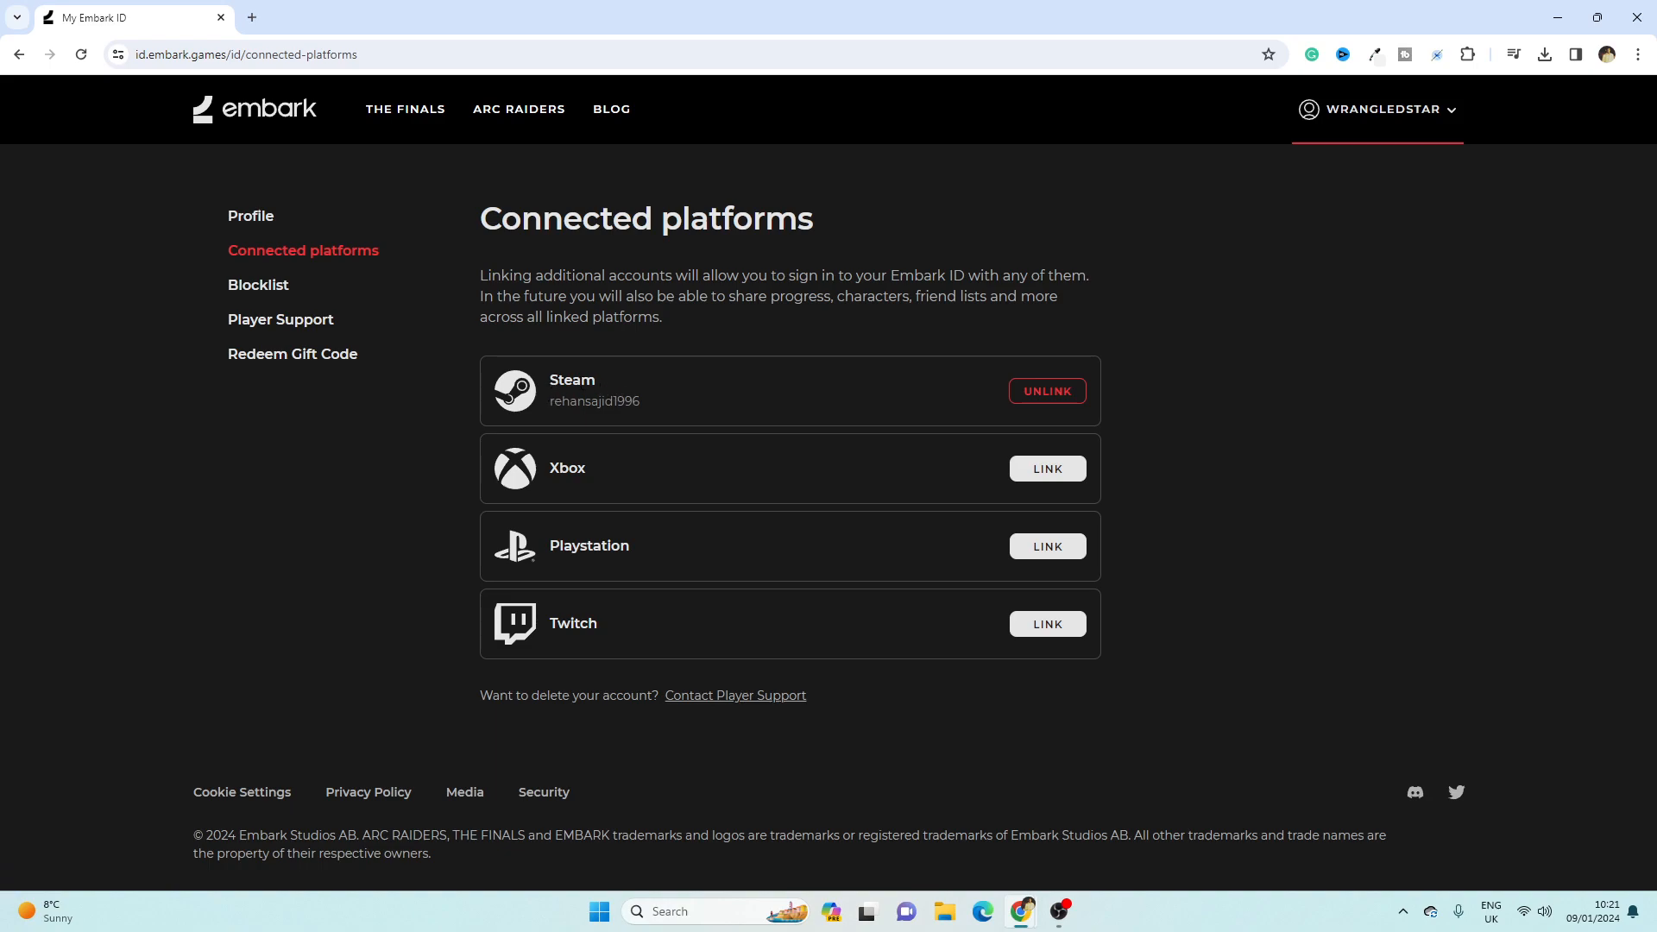
{"action": "double_click", "coordinate": [571, 380]}
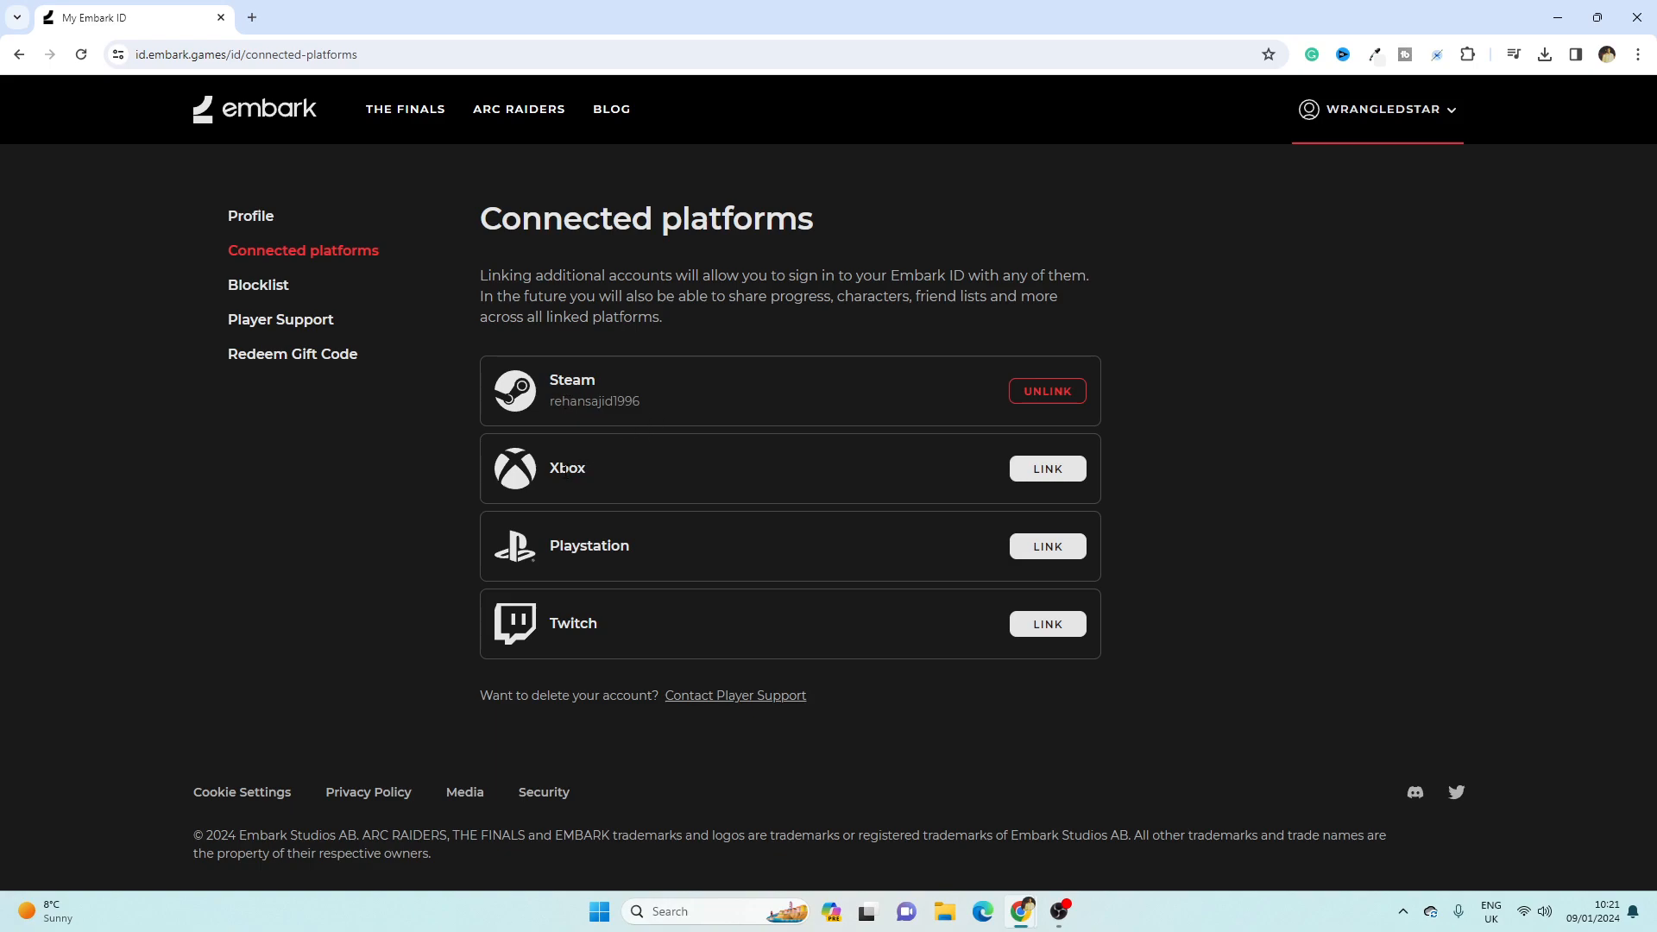
{"action": "mouse_move", "coordinate": [593, 590]}
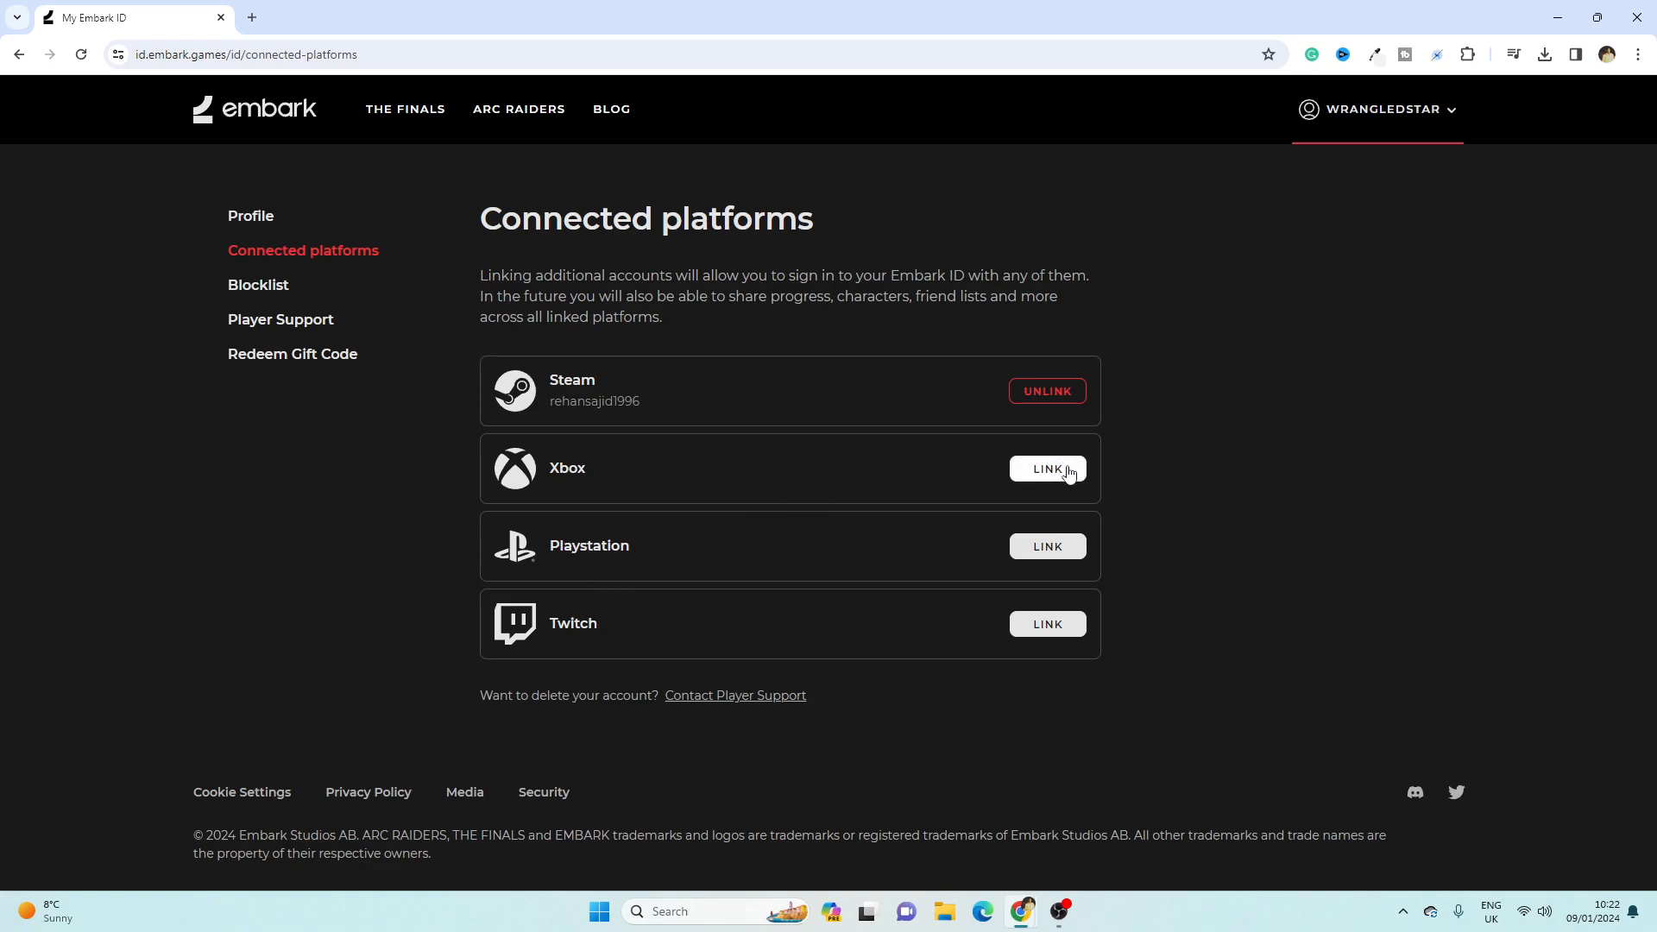
Link the Xbox account, accepting THE FINALS' Microsoft permissions for Xbox Live profile access.
{"action": "left_click", "coordinate": [1046, 470]}
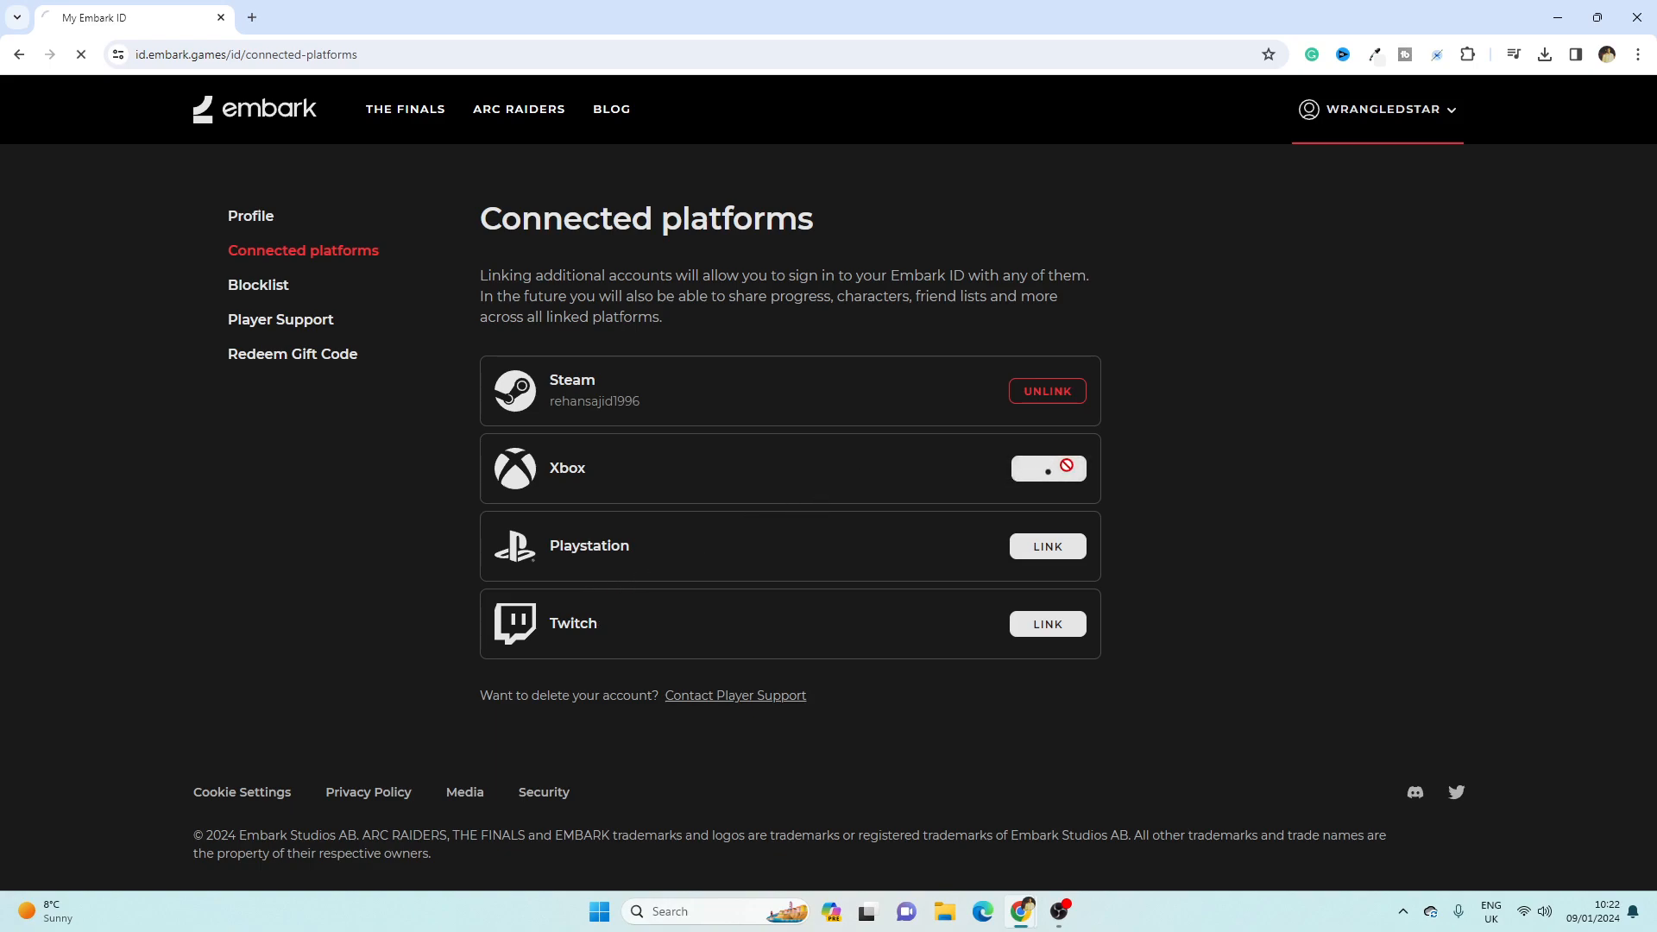
{"action": "left_click", "coordinate": [1047, 470]}
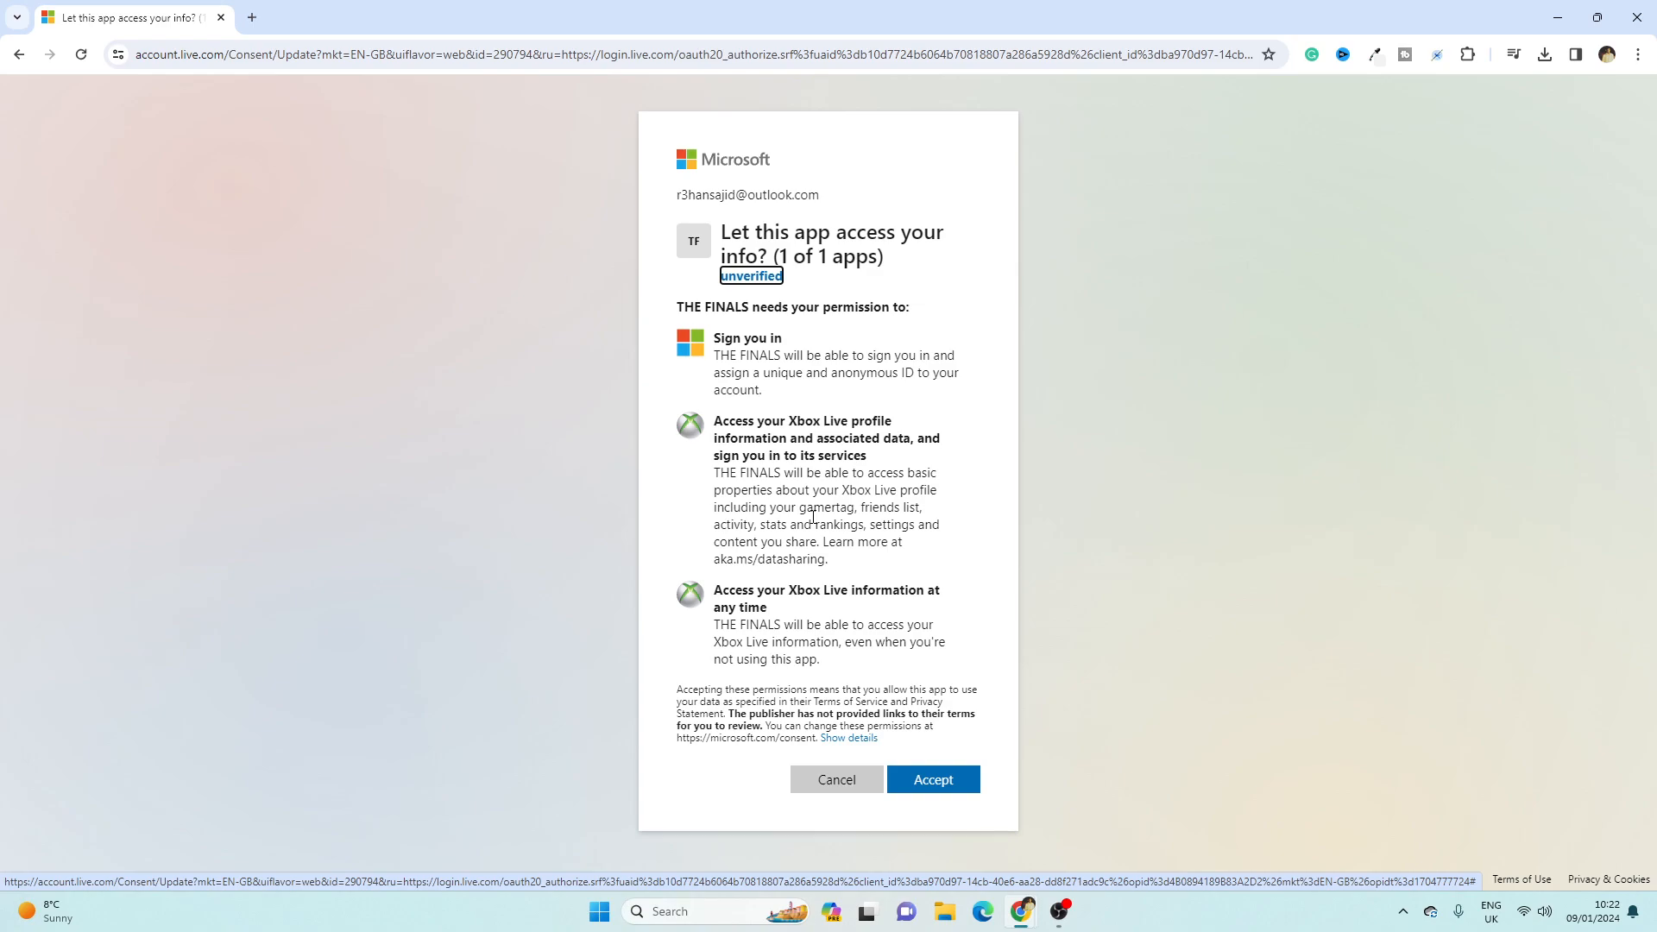
{"action": "mouse_move", "coordinate": [866, 562]}
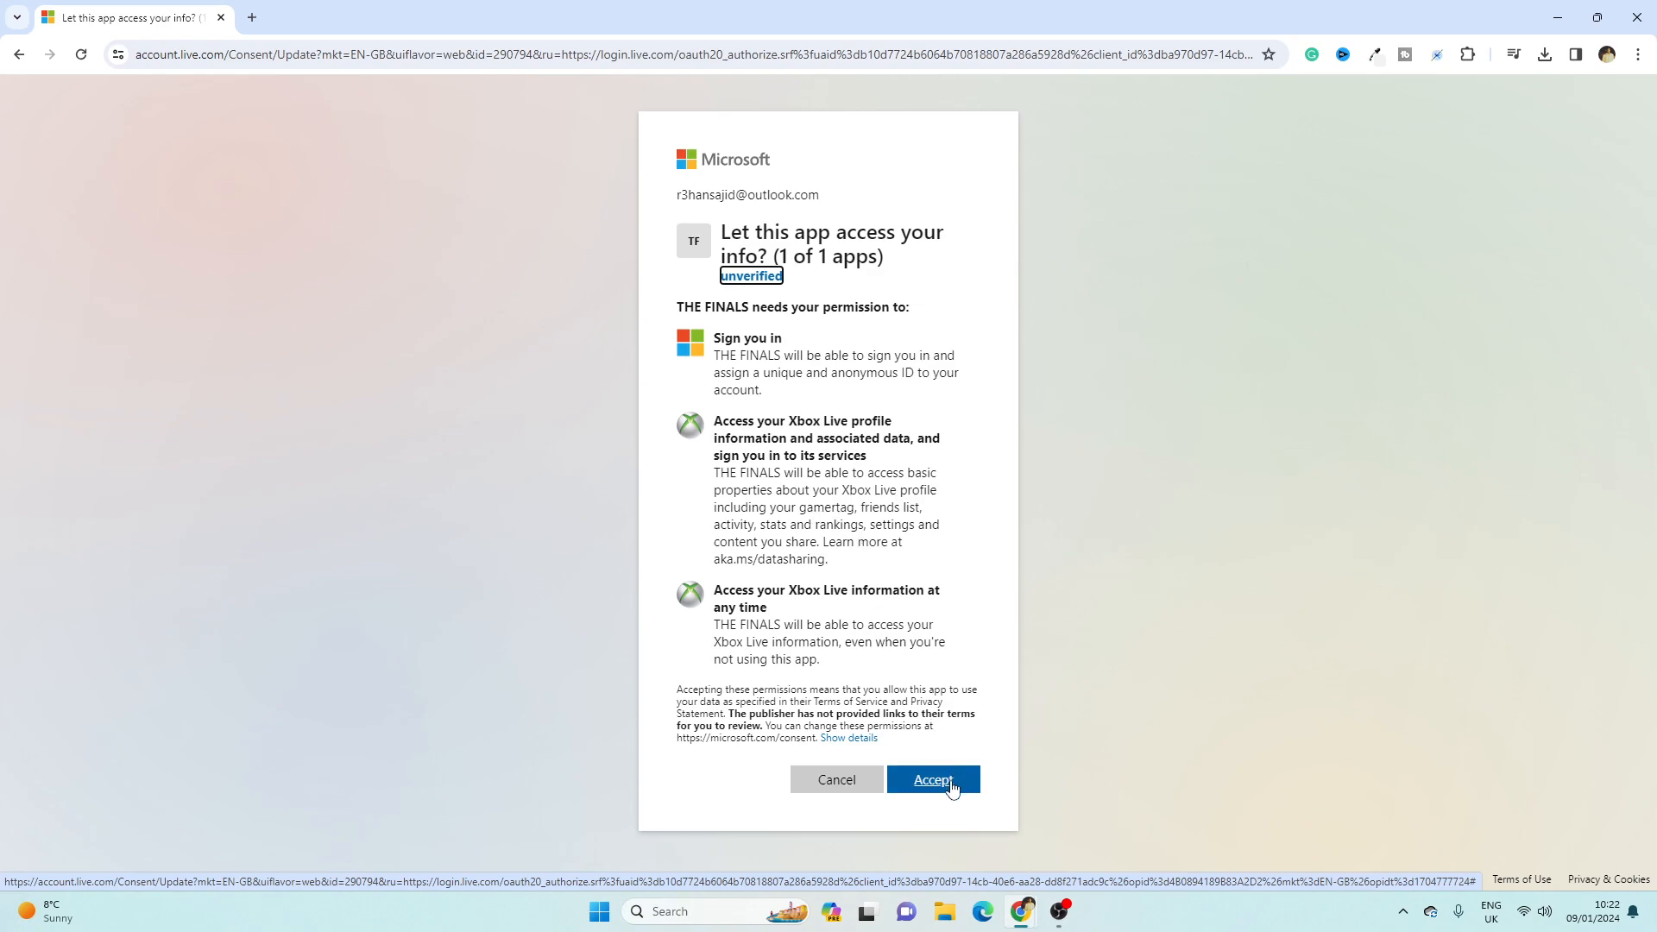
{"action": "left_click", "coordinate": [932, 778]}
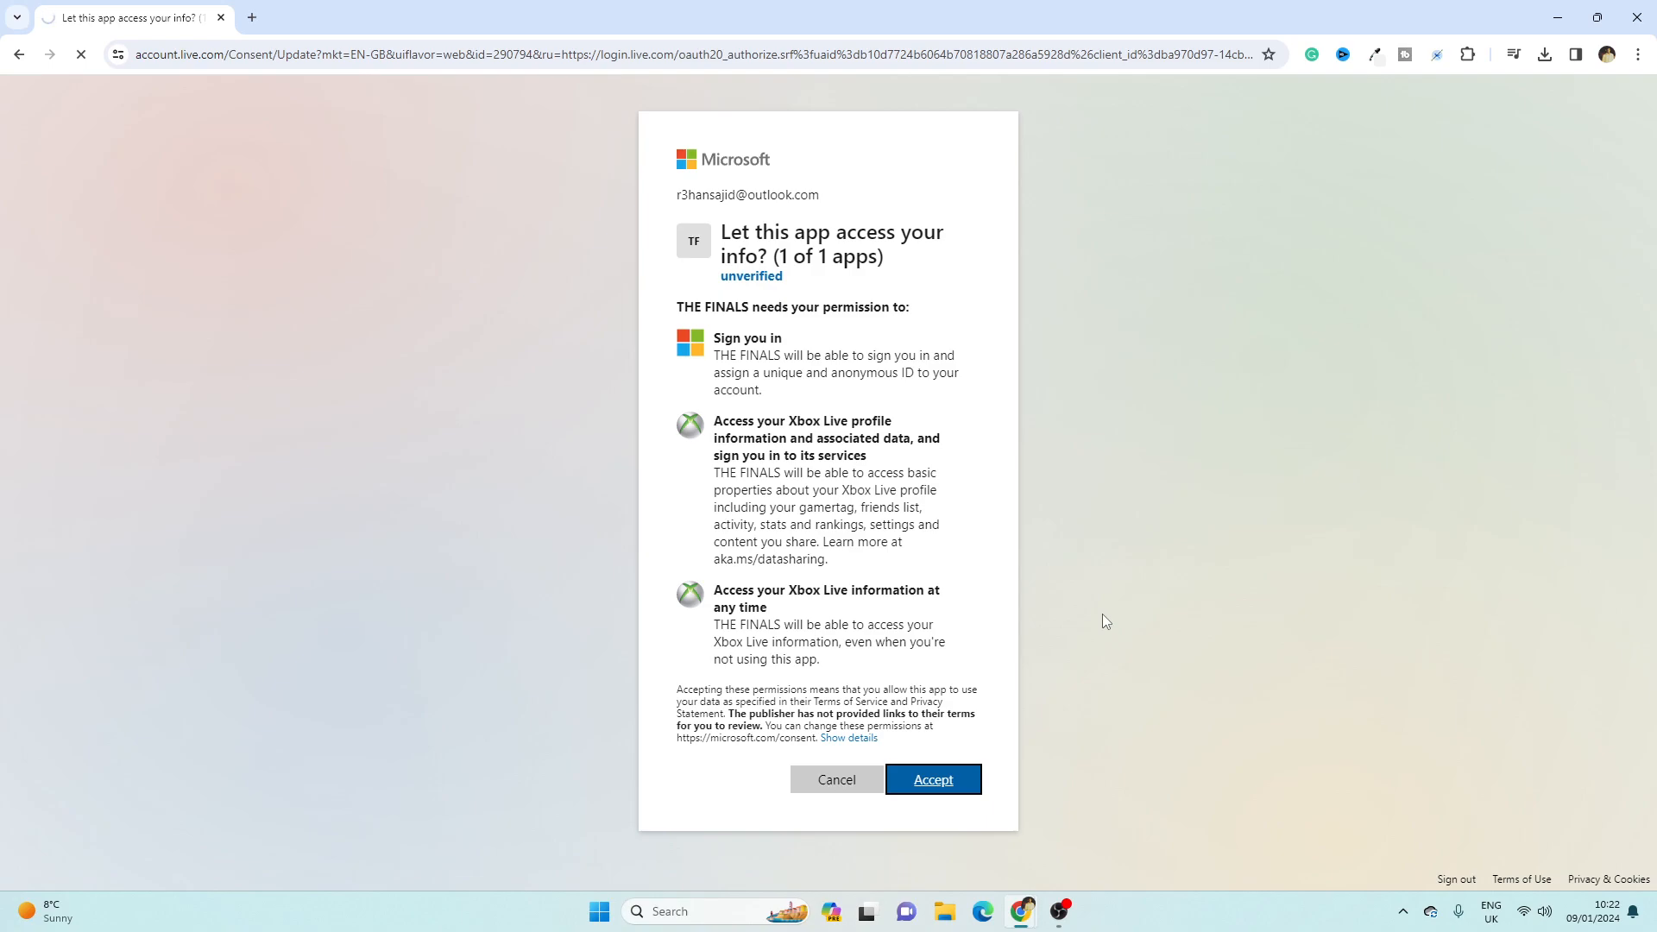
{"action": "left_click", "coordinate": [932, 778]}
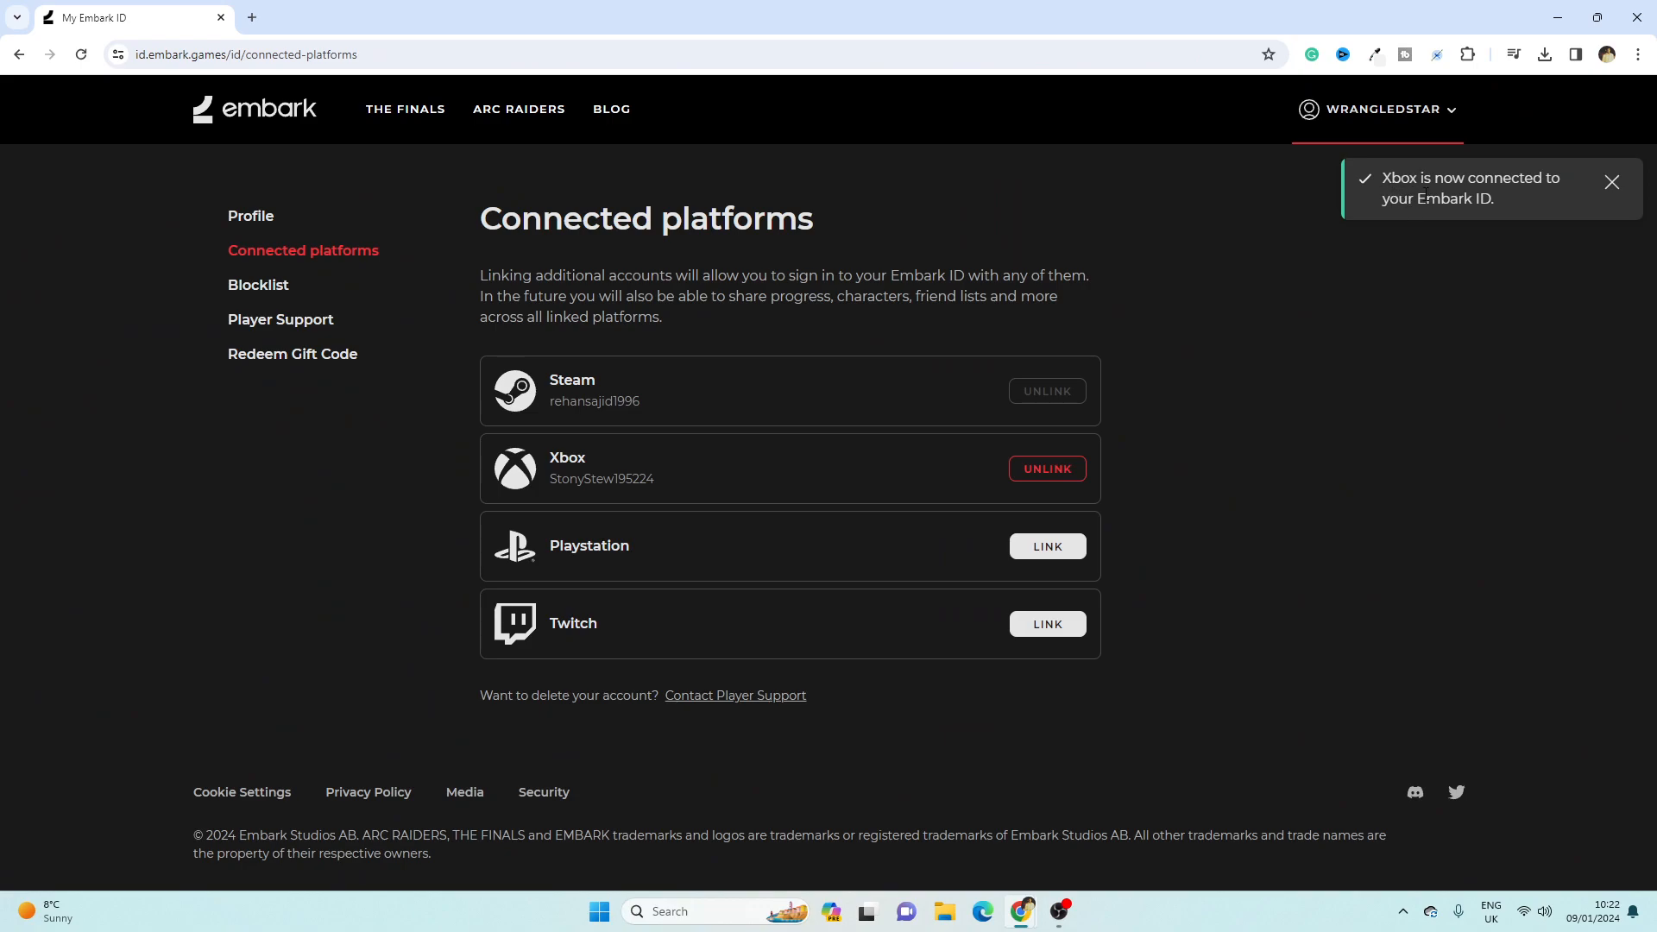
{"action": "mouse_move", "coordinate": [917, 487]}
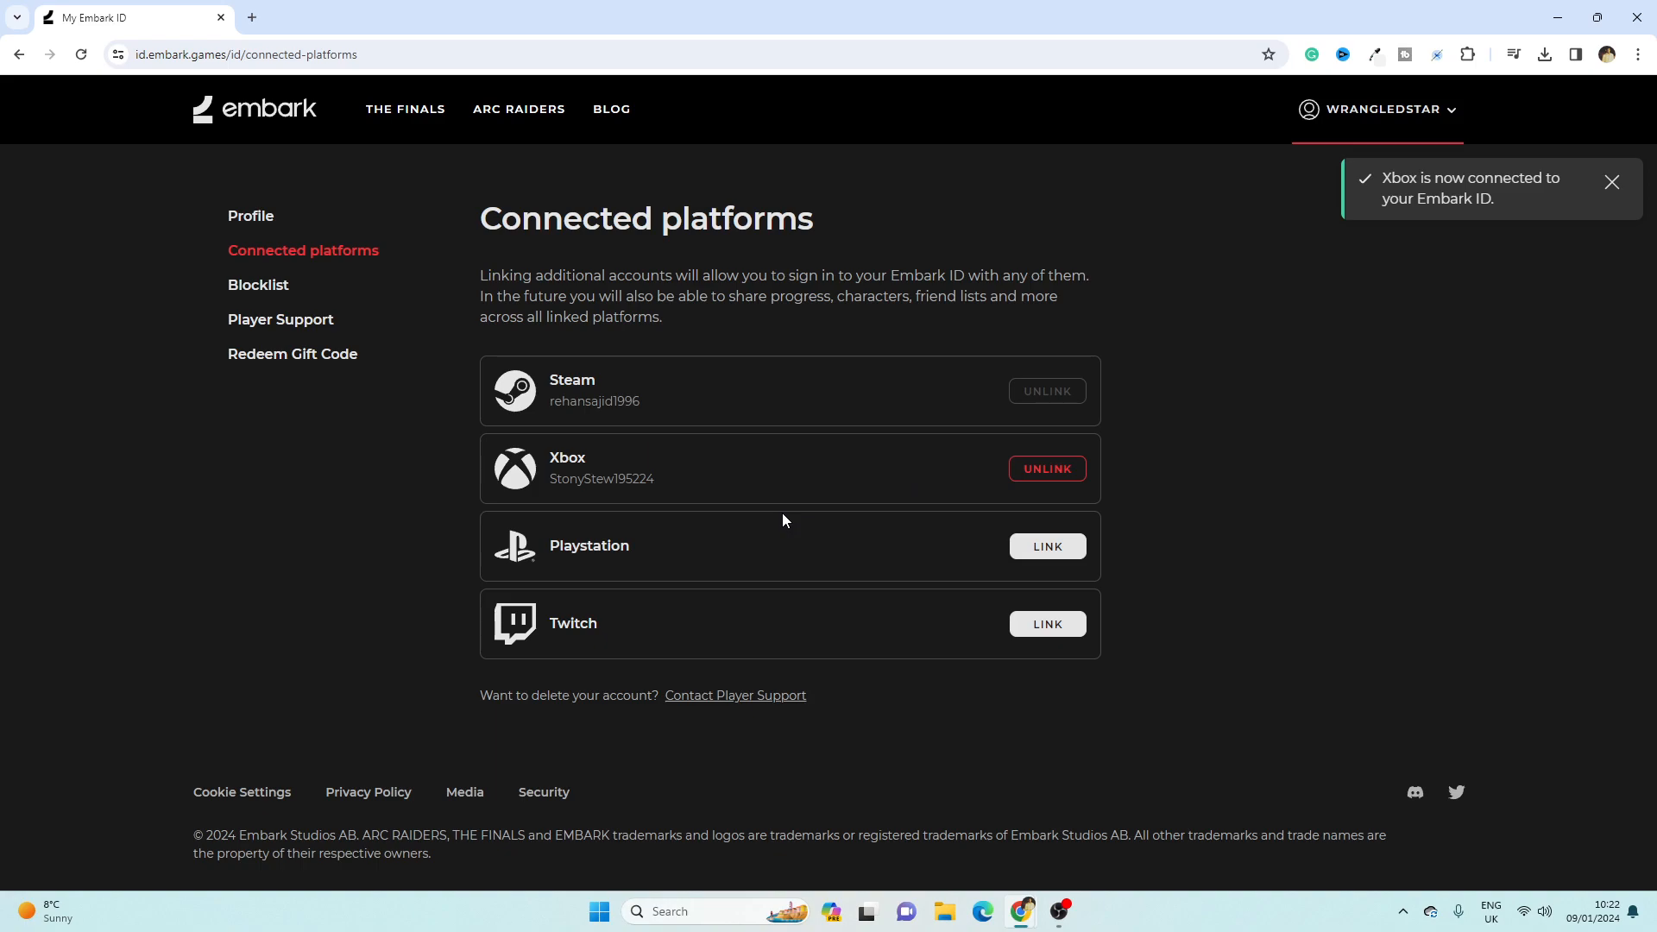
{"action": "mouse_move", "coordinate": [594, 642]}
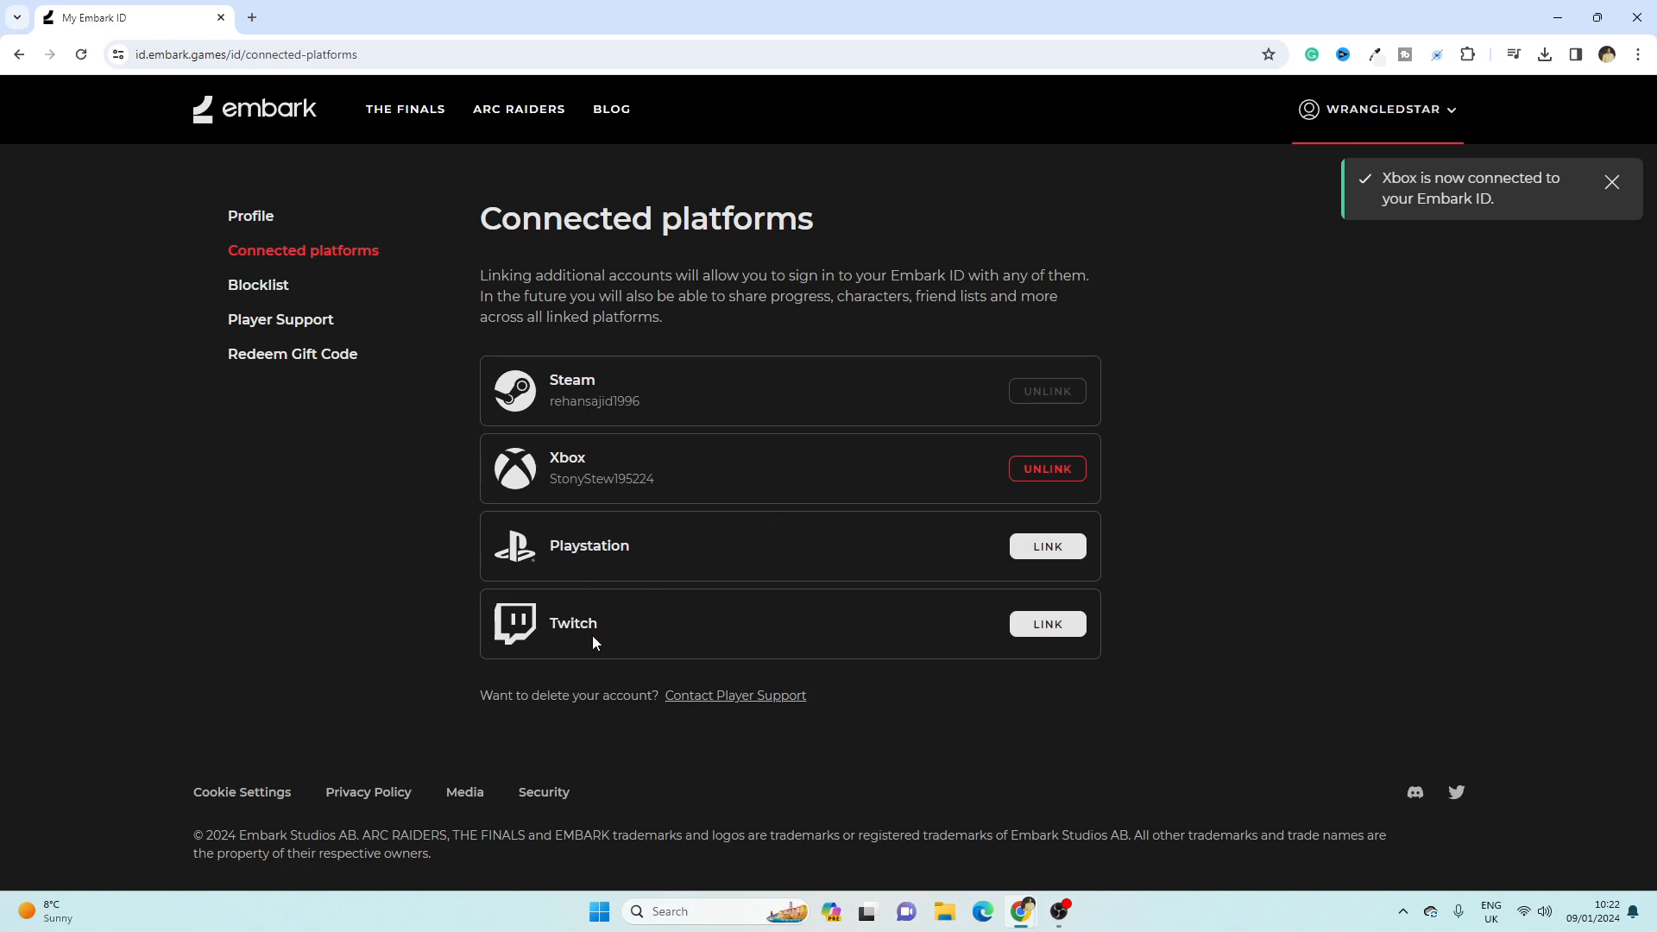
Dismiss the 'Xbox is now connected' toast, leaving Steam and Xbox shown as linked.
{"action": "left_click", "coordinate": [1613, 183]}
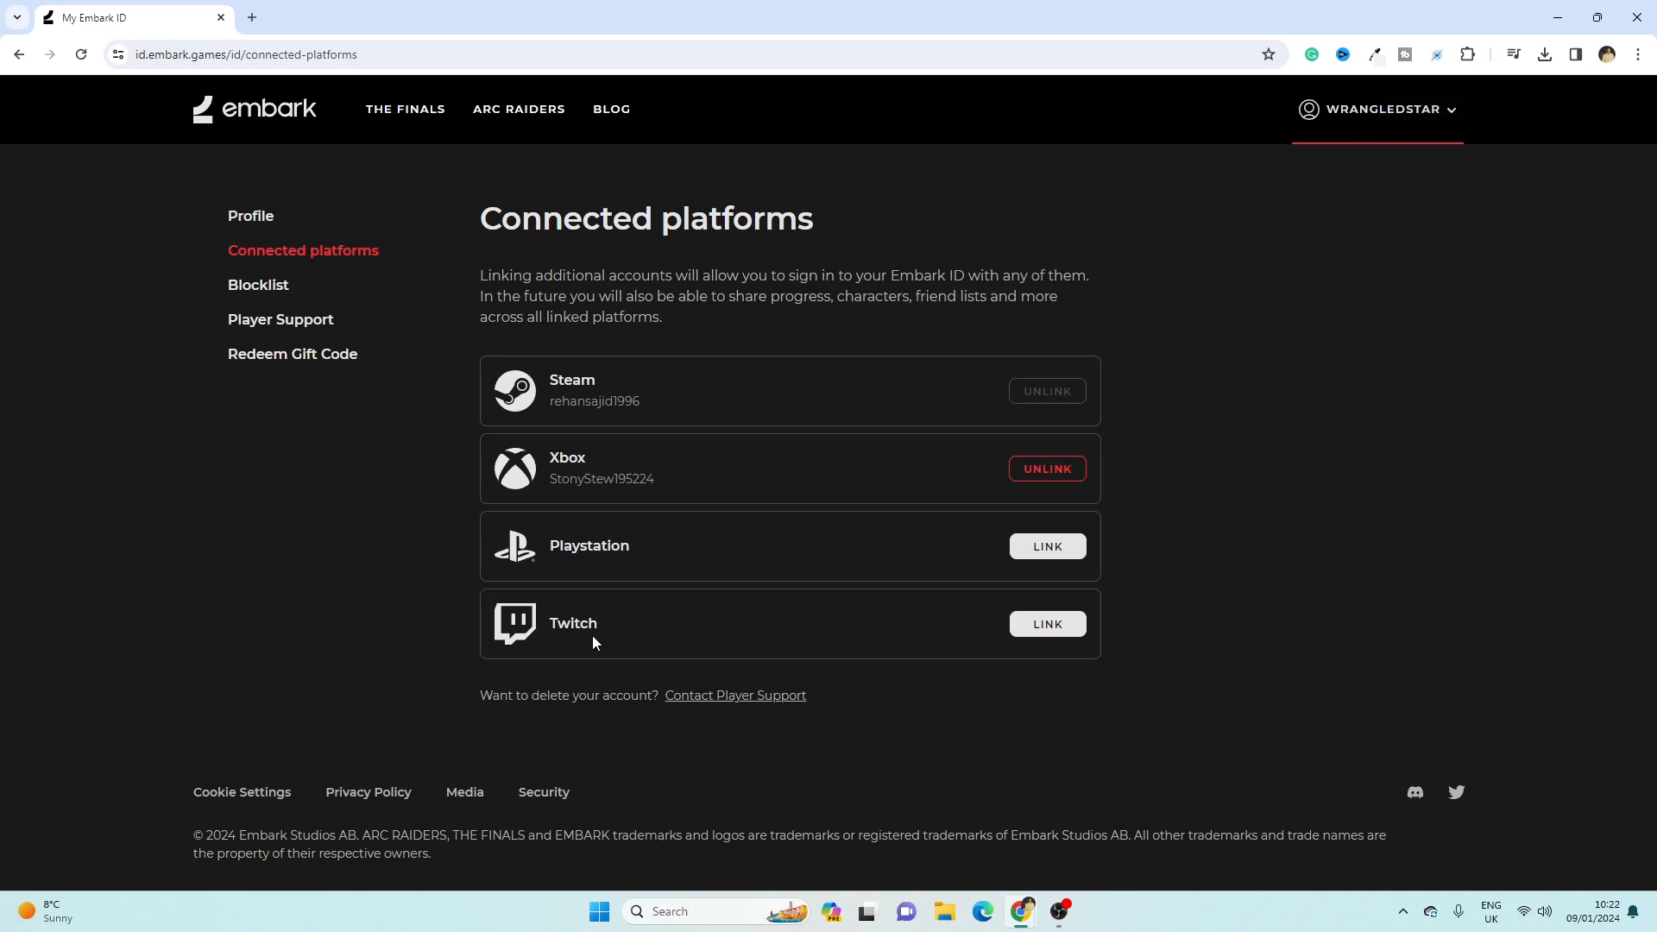